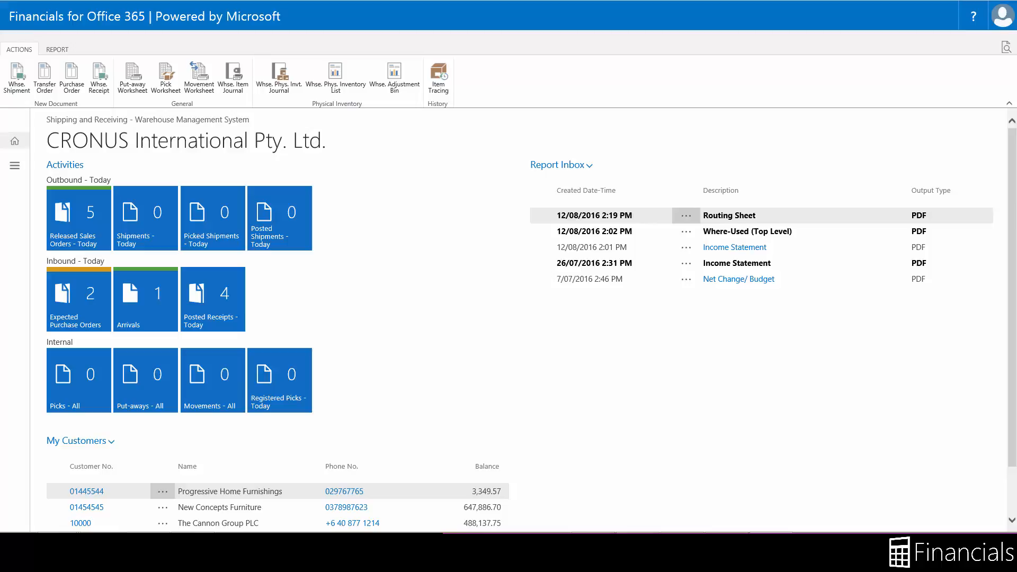
# Step: Search for 'warehouse rec' and reach the warehouse receipt Arrivals list
pyautogui.write('w')
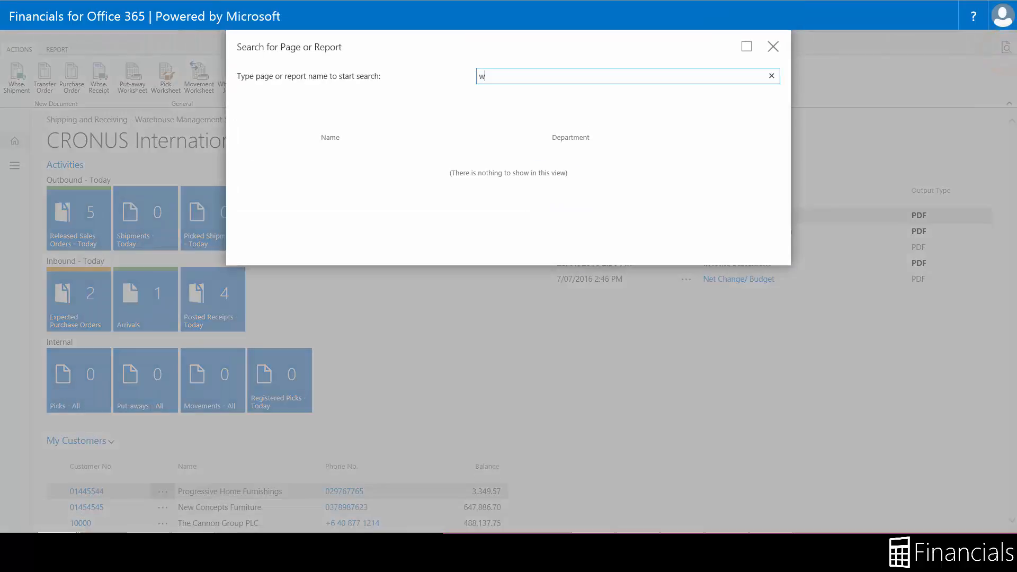
pyautogui.write('arehouse rec')
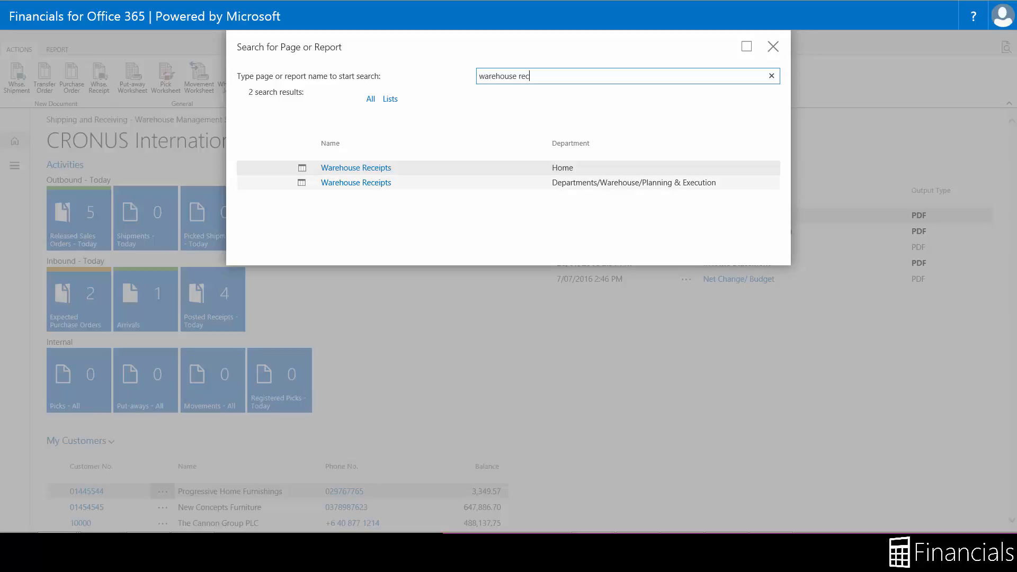
pyautogui.click(771, 46)
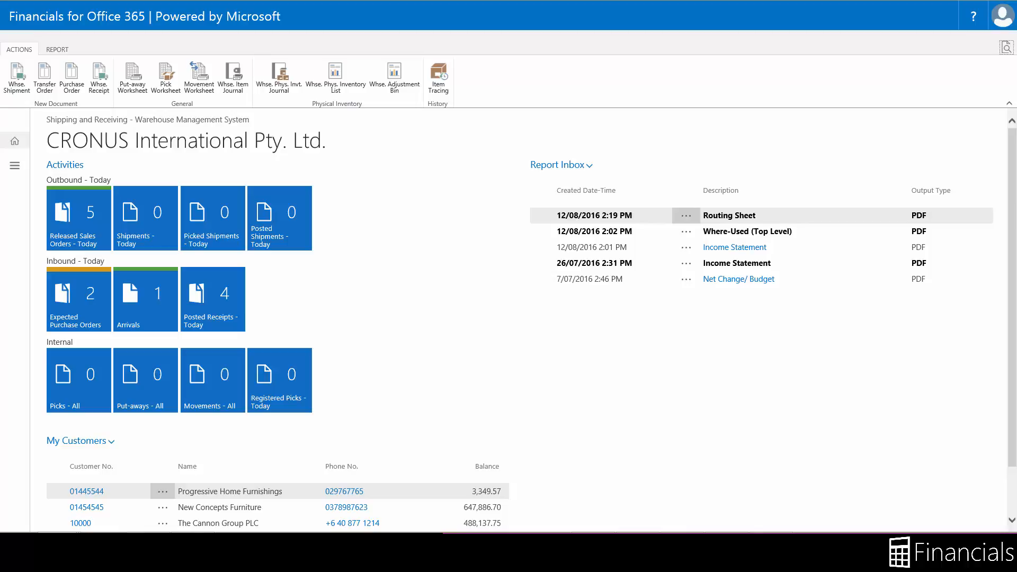
pyautogui.click(14, 165)
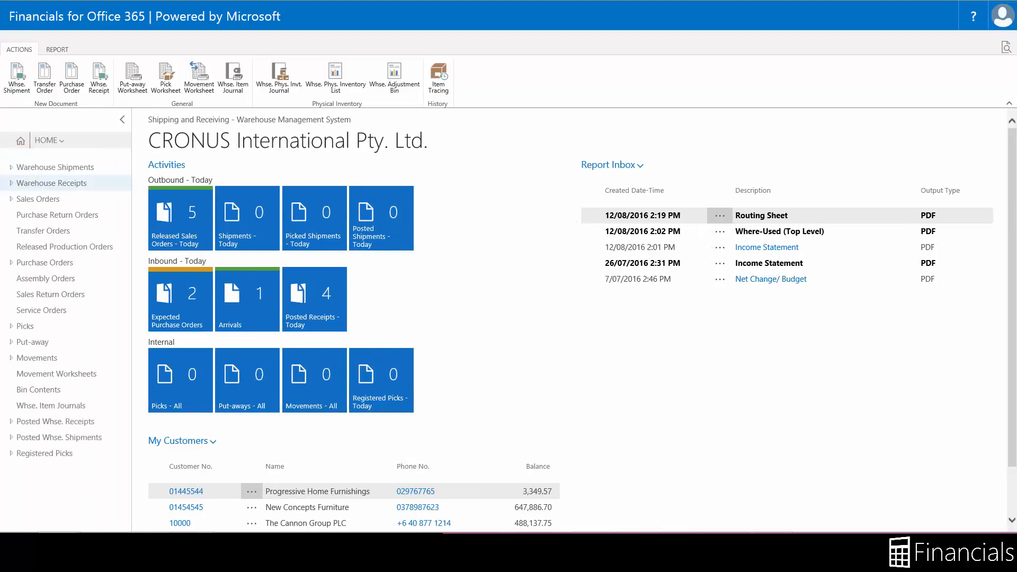
pyautogui.click(51, 182)
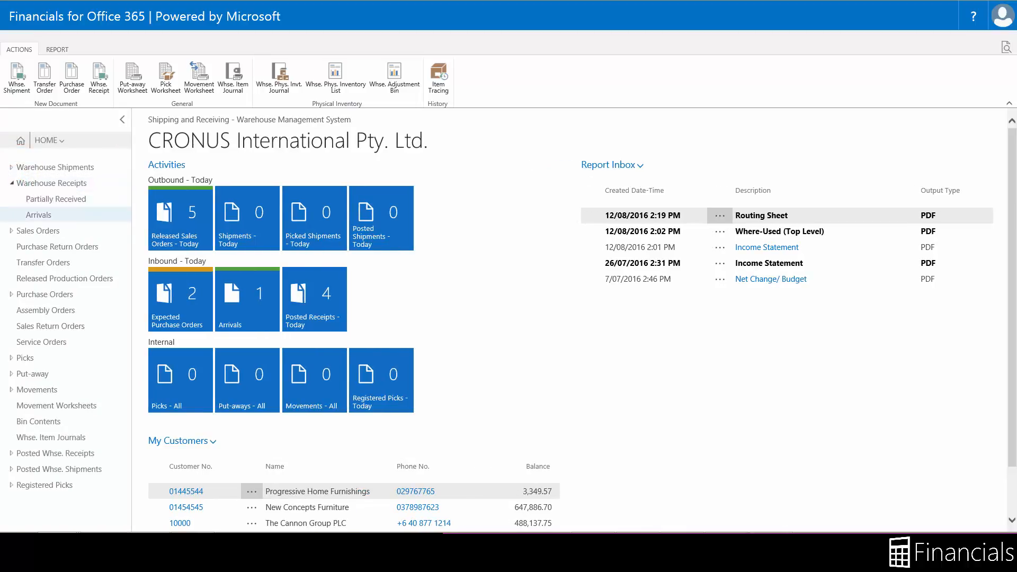
pyautogui.moveTo(40, 215)
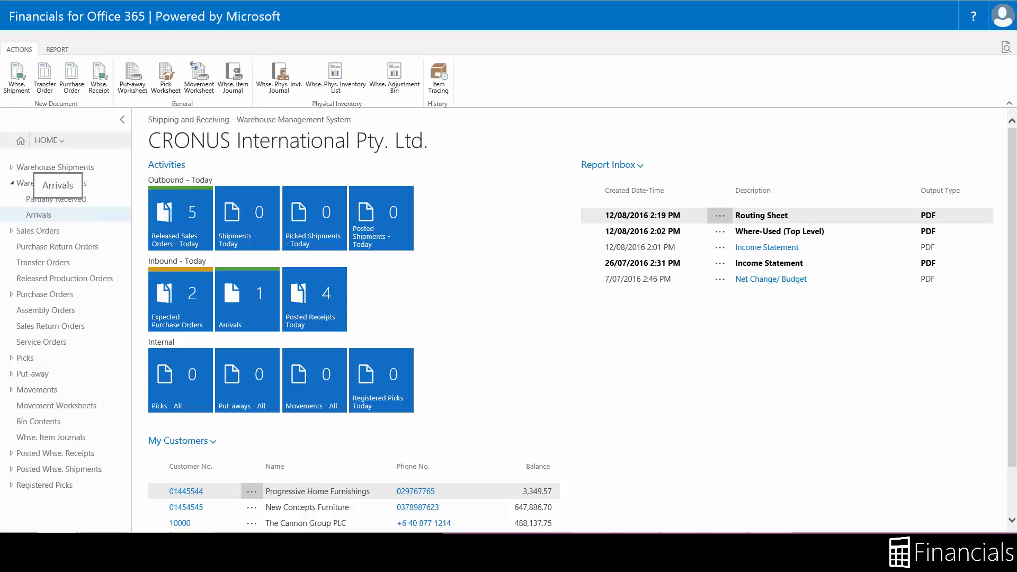
pyautogui.click(122, 118)
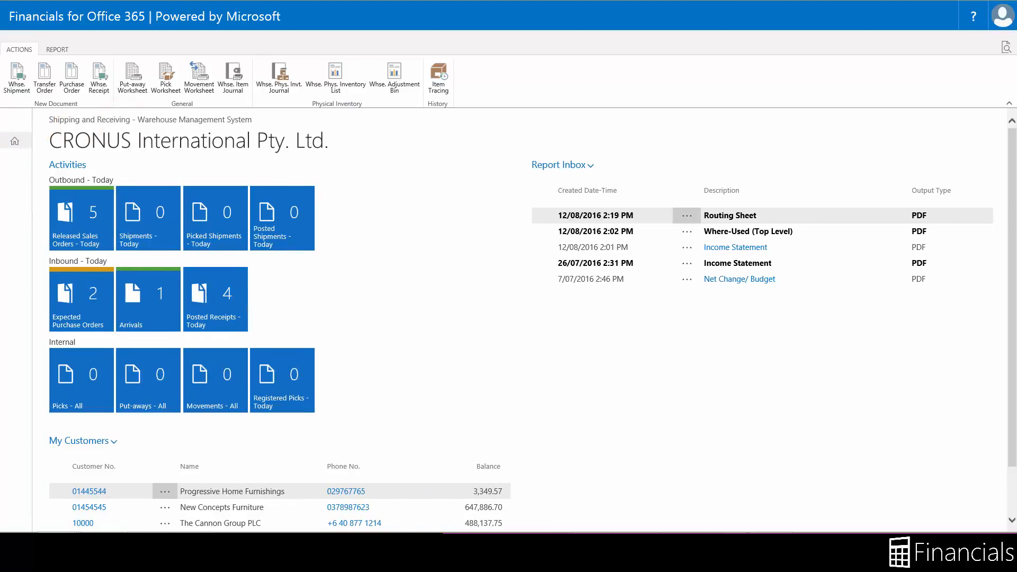
# Step: From Expected Purchase Orders, create a warehouse receipt from order 106047
pyautogui.click(80, 299)
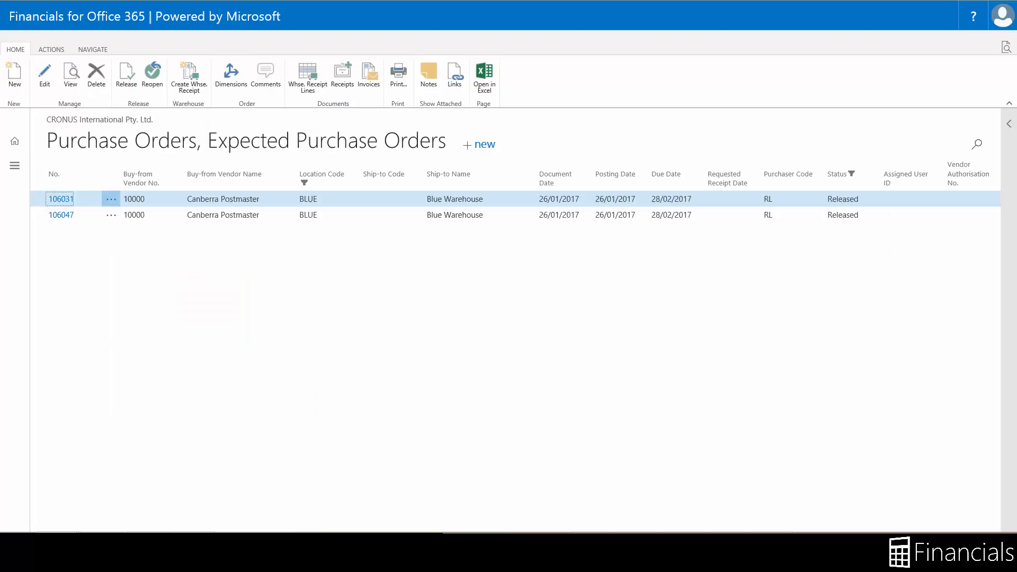
pyautogui.click(61, 215)
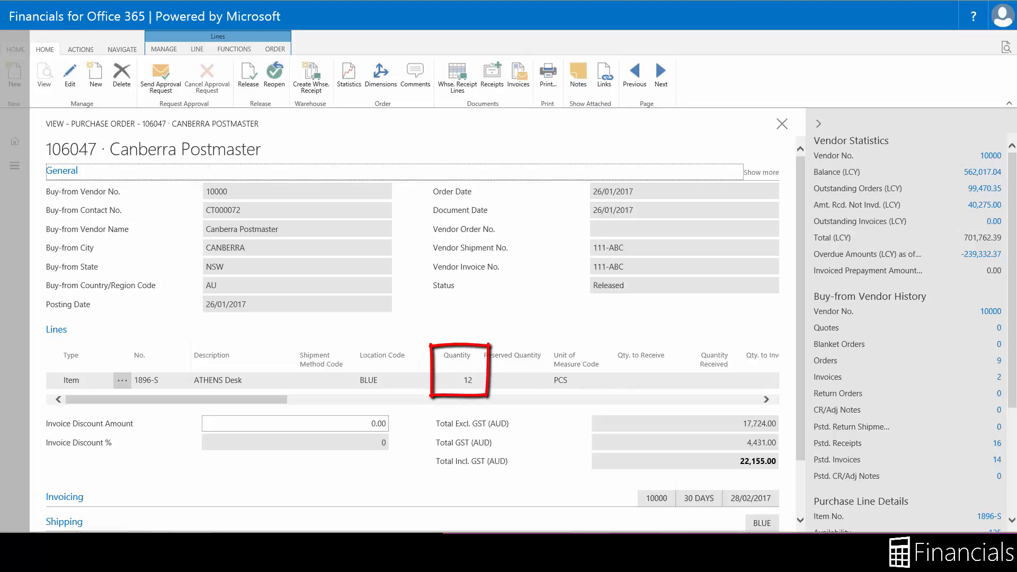
pyautogui.click(310, 73)
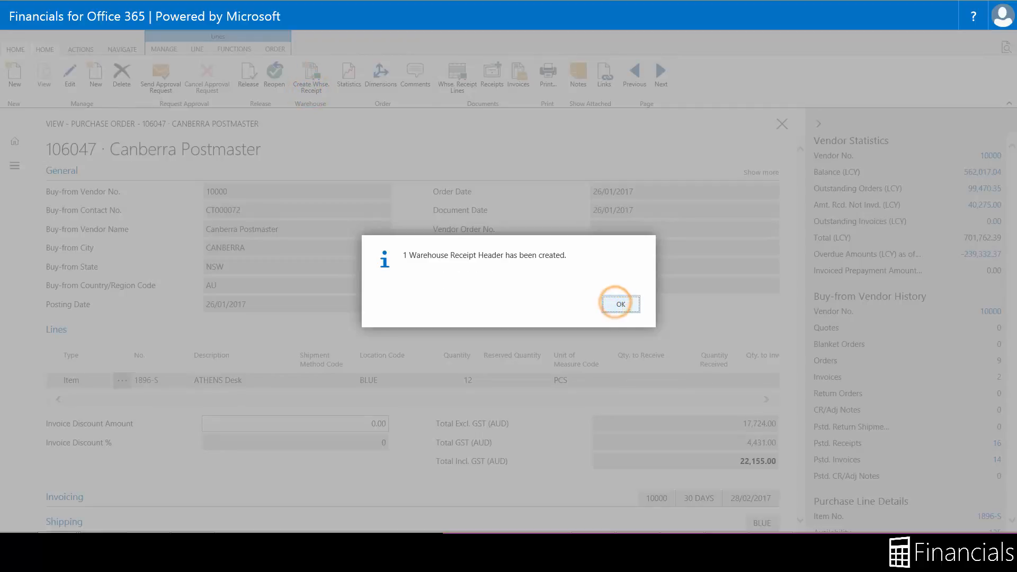
# Step: Acknowledge creation and enter vendor shipment number 111-ABC on receipt RE000009
pyautogui.click(618, 303)
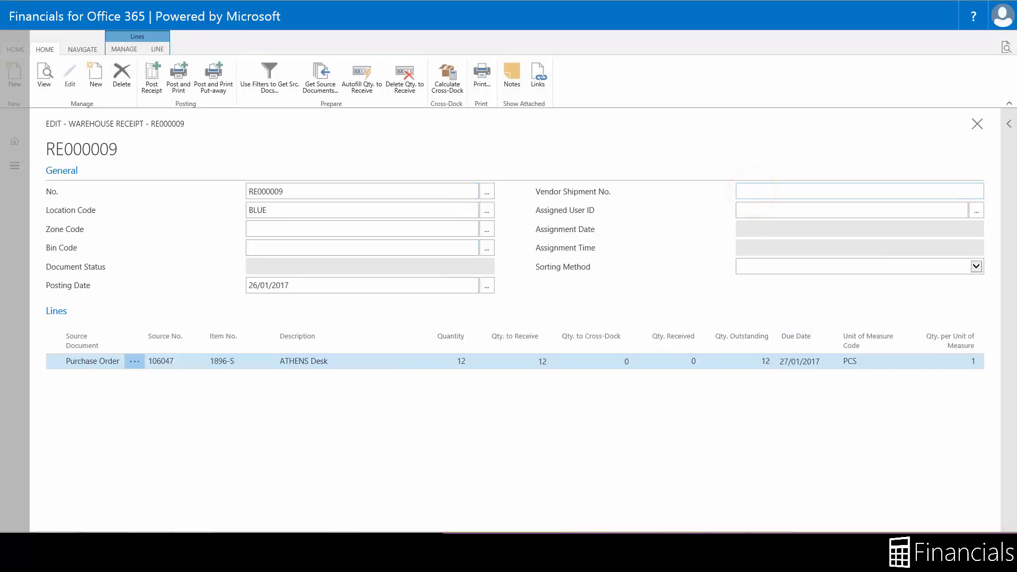
pyautogui.write('111')
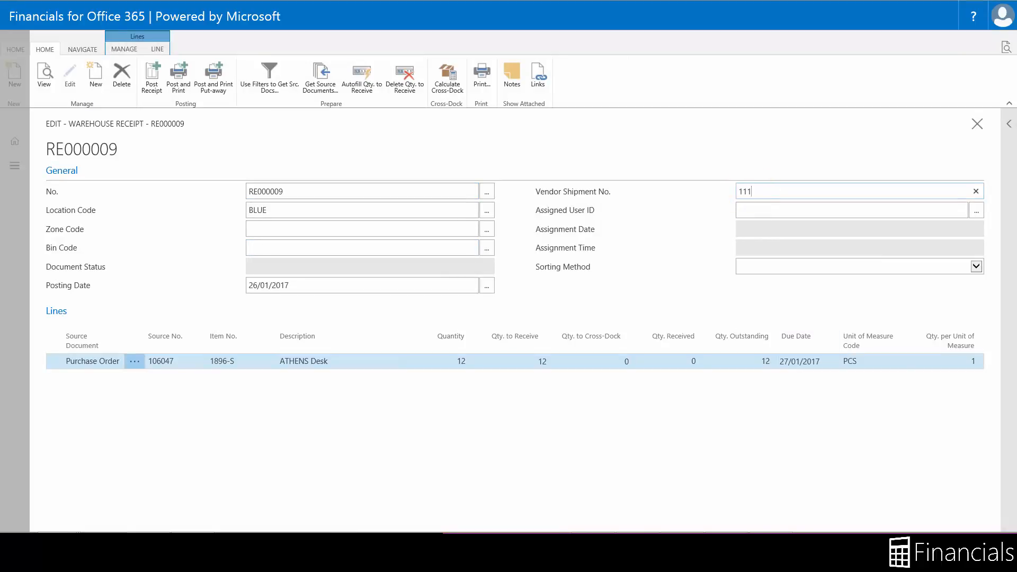
pyautogui.write('-ABC')
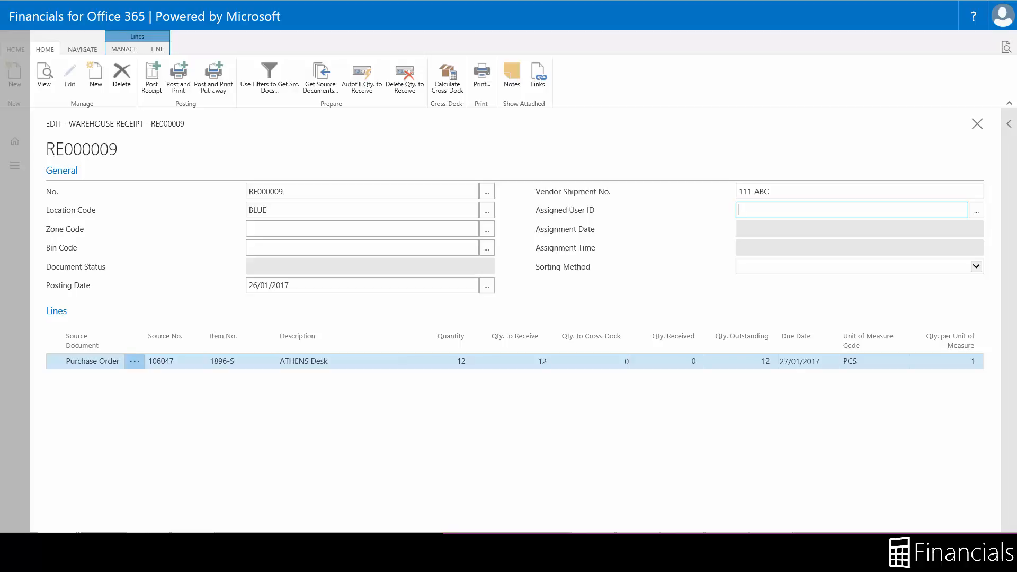
pyautogui.click(976, 266)
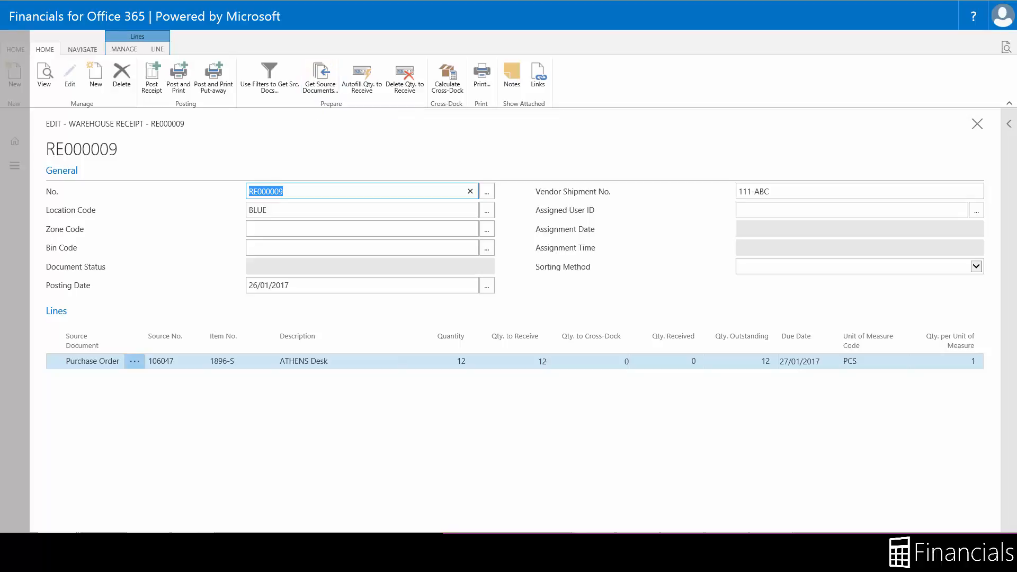
# Step: Post receipt RE000009 with Qty. to Receive 12 and acknowledge the one-of-one posted message
pyautogui.click(513, 361)
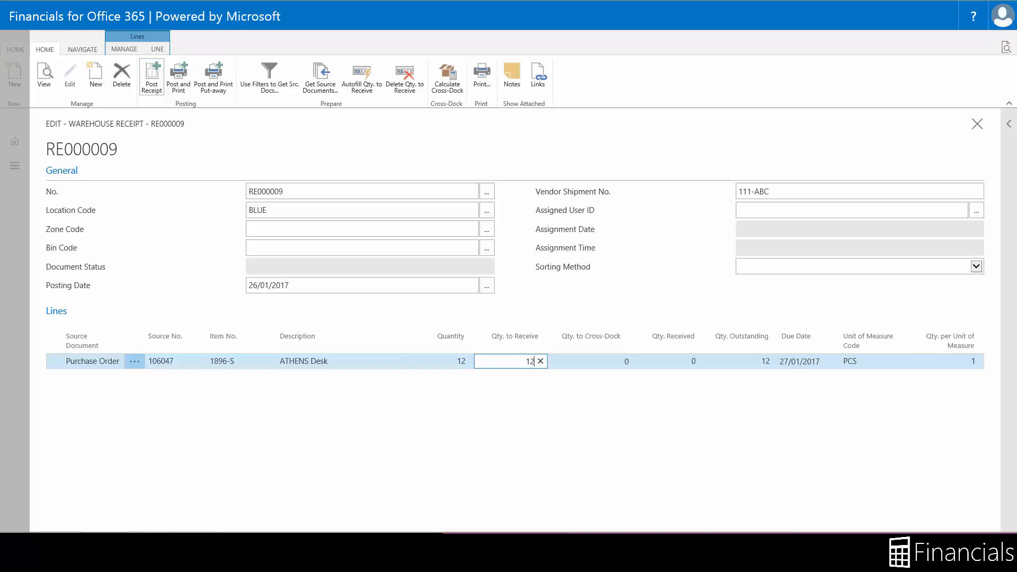
pyautogui.click(152, 76)
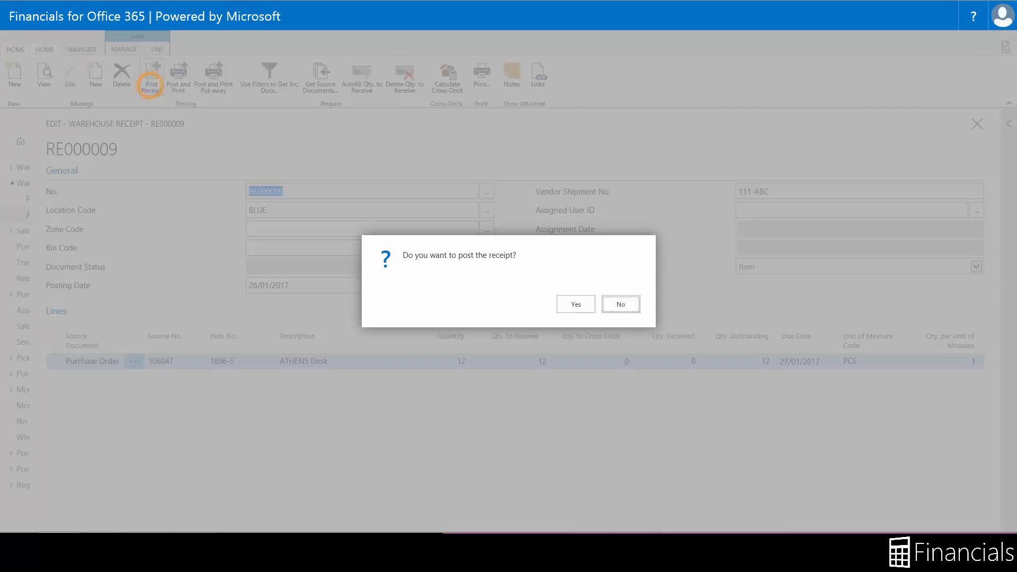
pyautogui.click(574, 304)
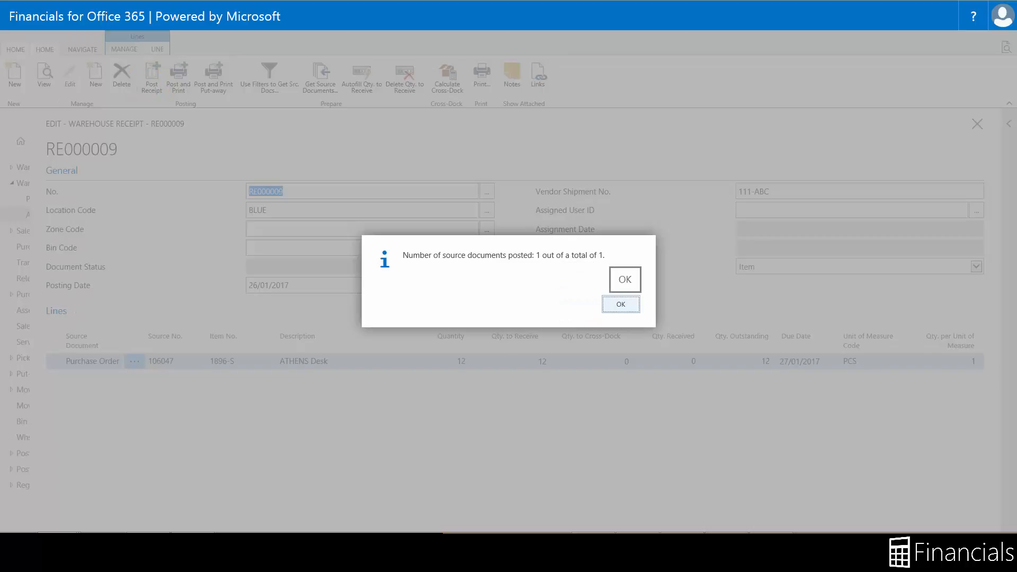
pyautogui.click(624, 279)
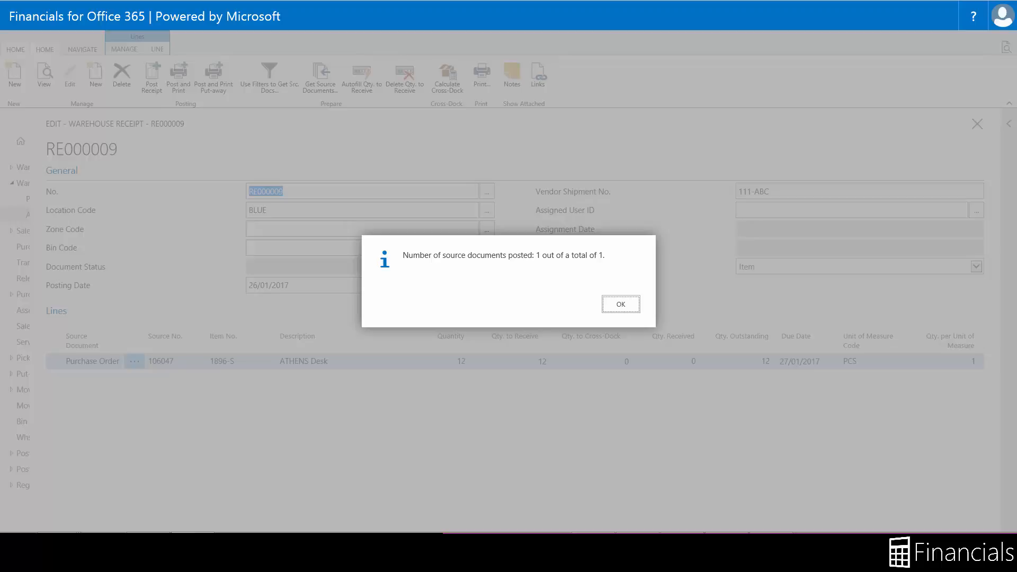
pyautogui.click(620, 305)
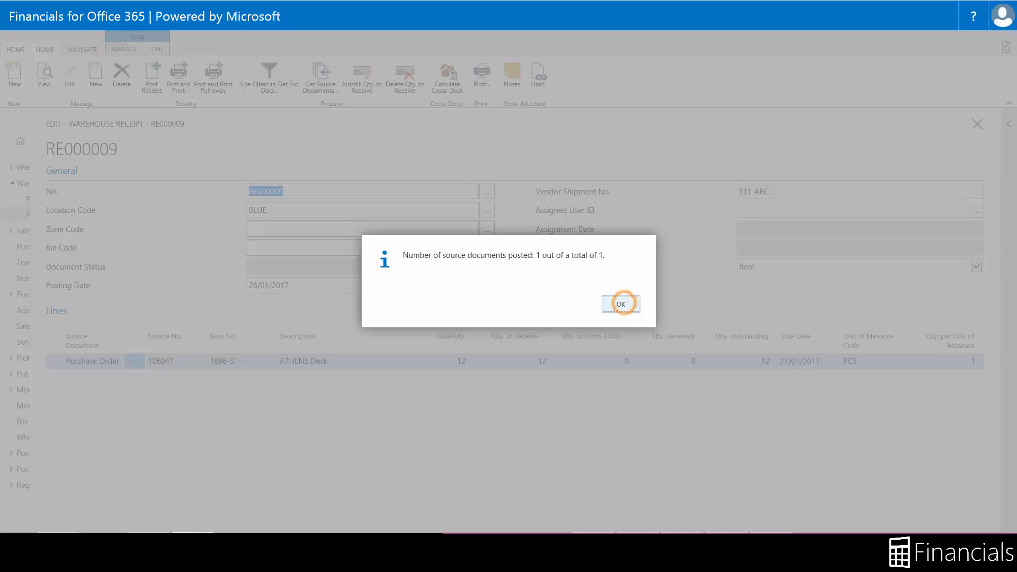
pyautogui.click(620, 304)
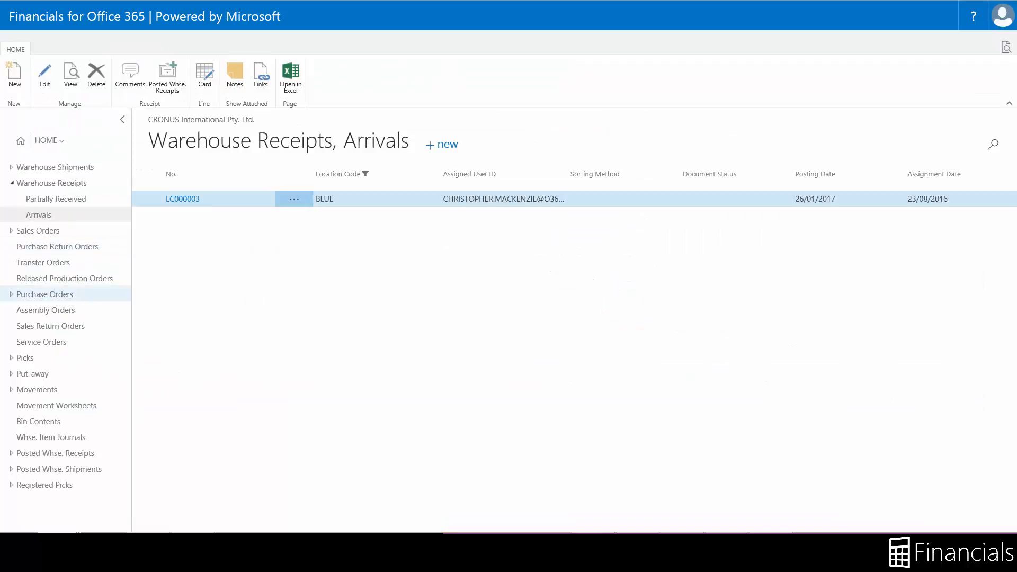
# Step: Reopen purchase order 106047 from Purchase Orders to check Quantity Received is 12
pyautogui.click(45, 294)
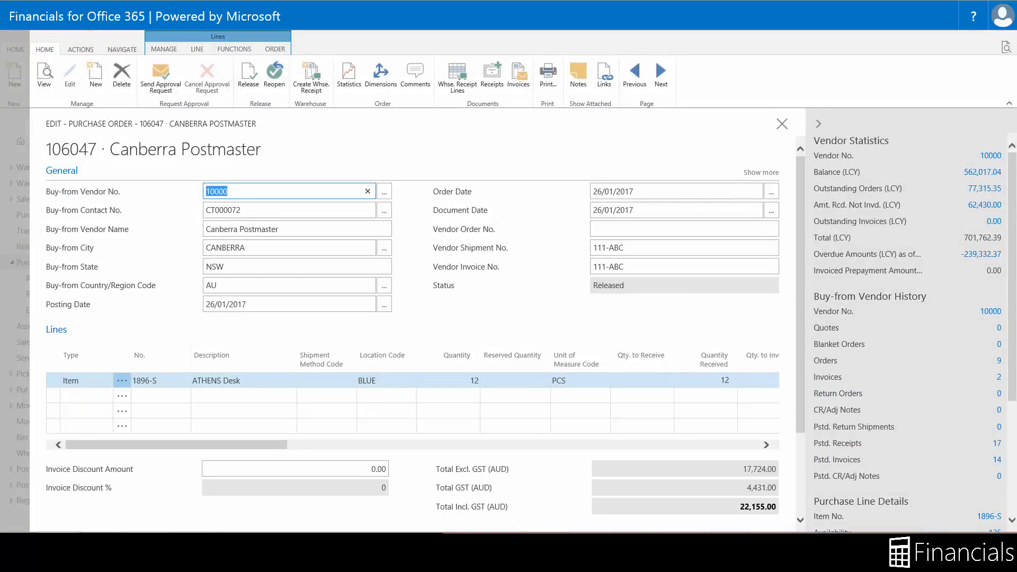
pyautogui.click(782, 124)
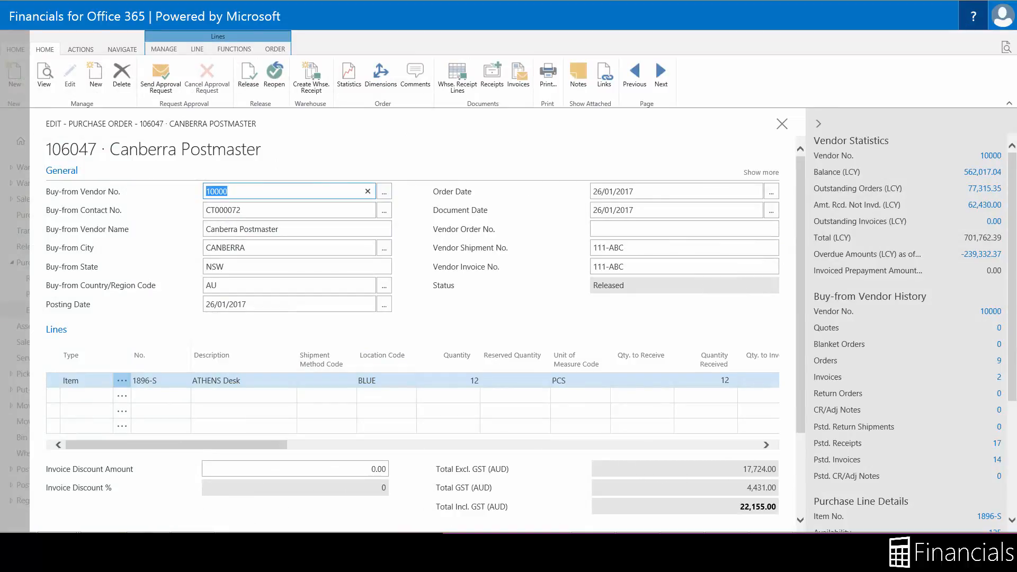
# Step: Enable field help from the ? menu and reach the online help contents page
pyautogui.click(971, 16)
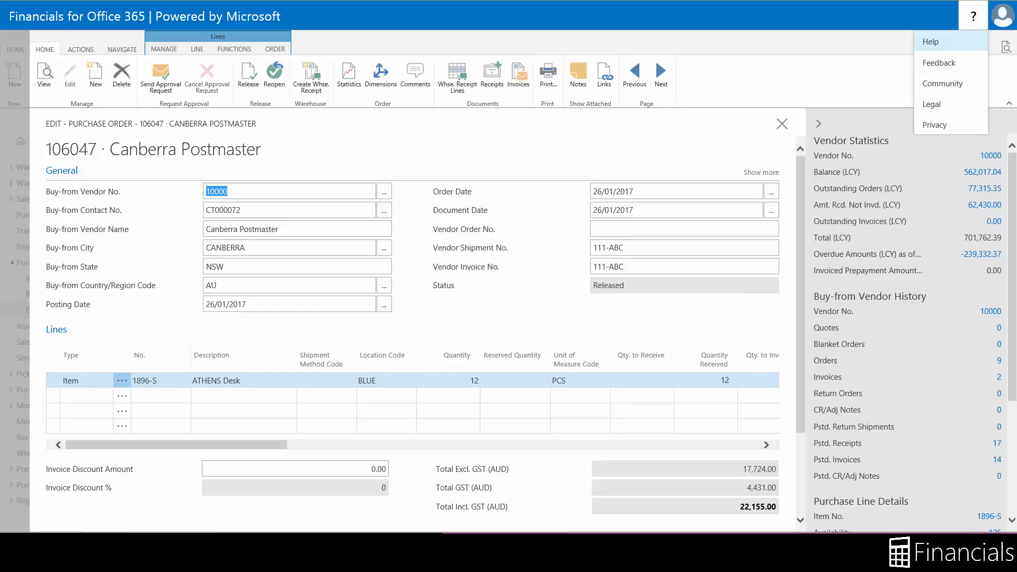
pyautogui.click(929, 41)
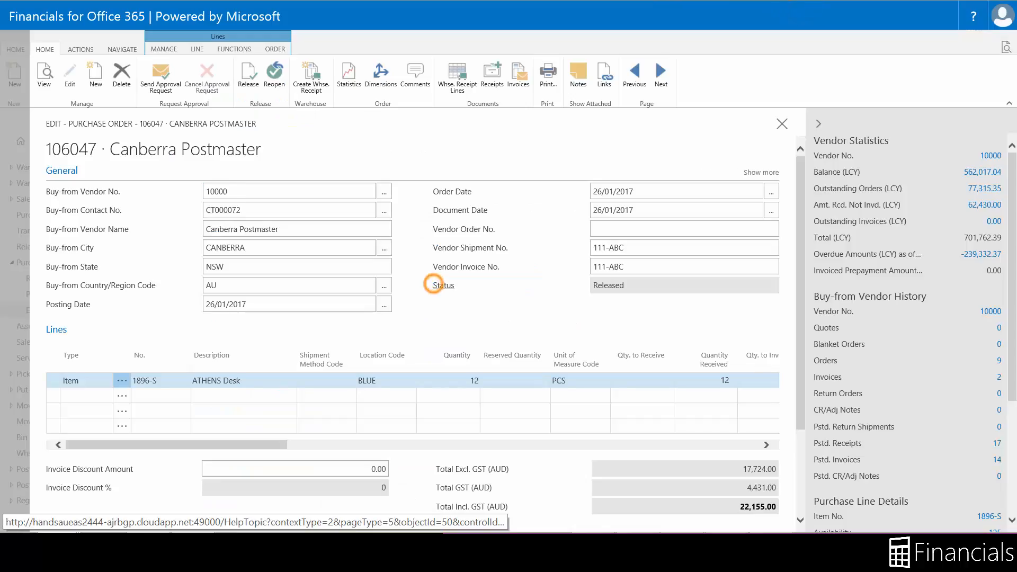
pyautogui.click(442, 285)
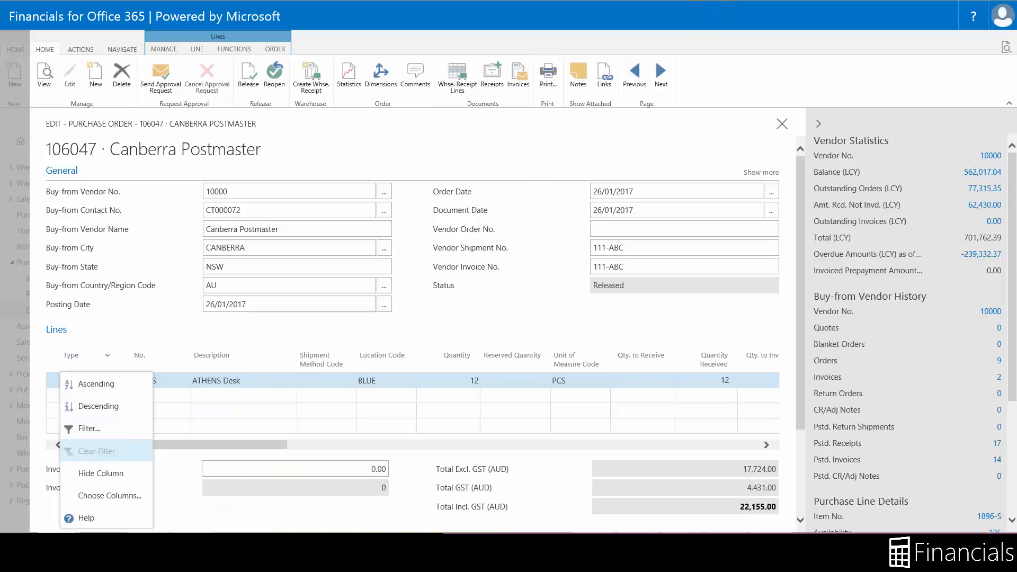
pyautogui.click(85, 519)
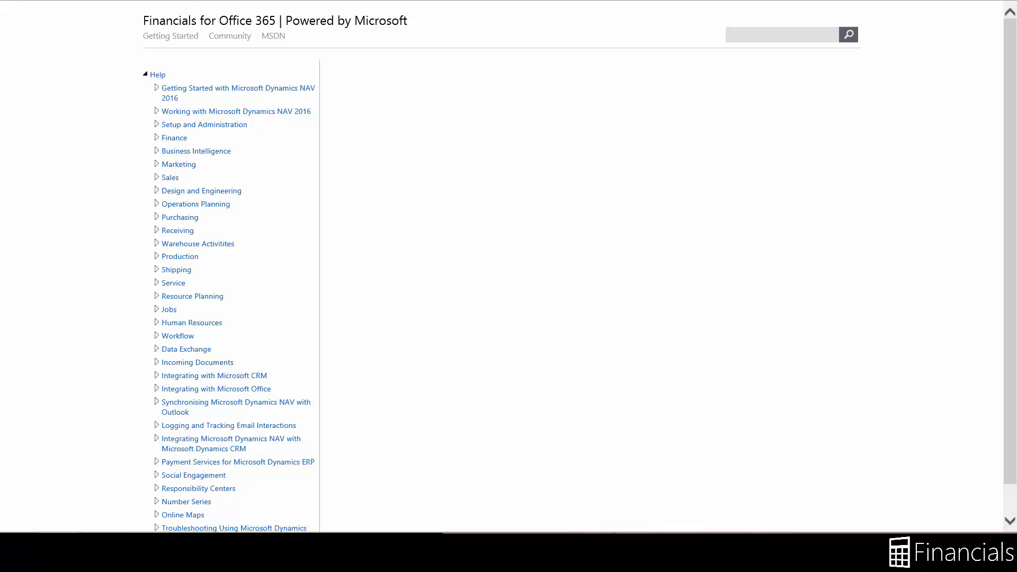